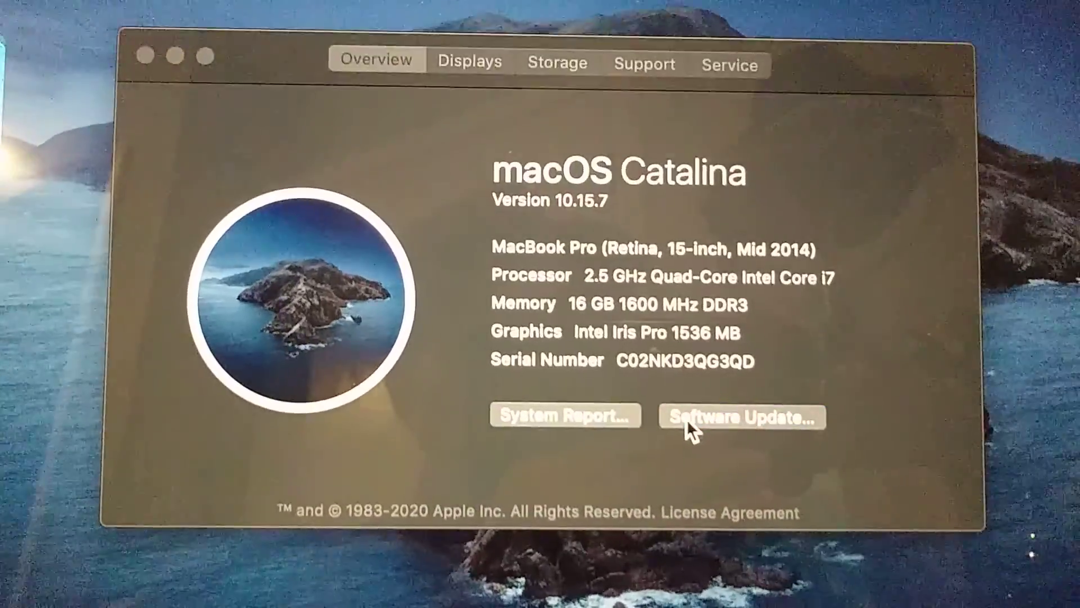
# Open Software Update from About This Mac, showing the Big Sur 11.5.2 upgrade.
pyautogui.click(740, 416)
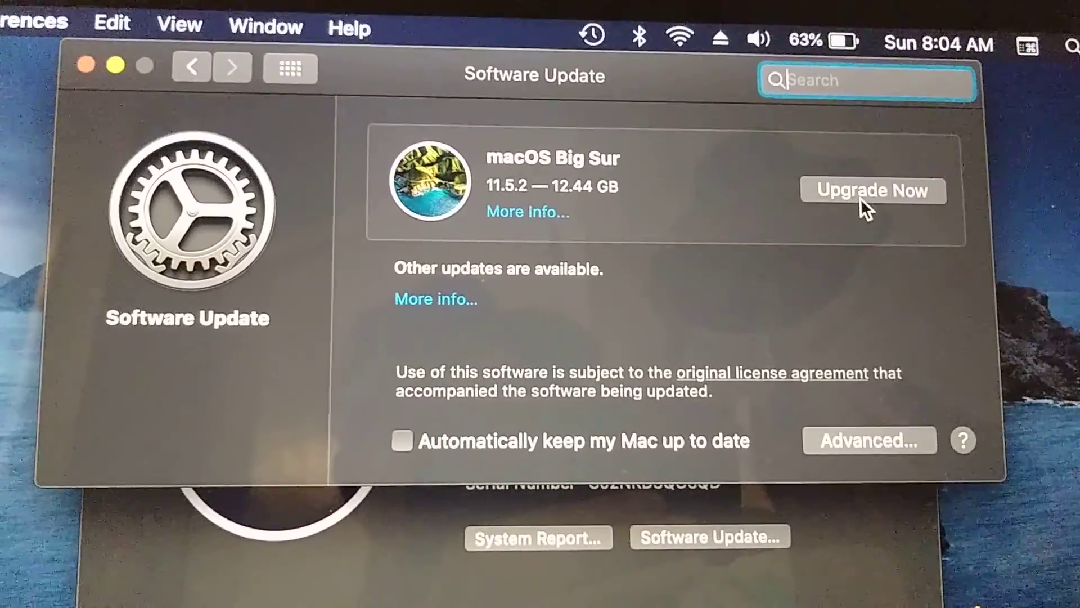
pyautogui.click(873, 191)
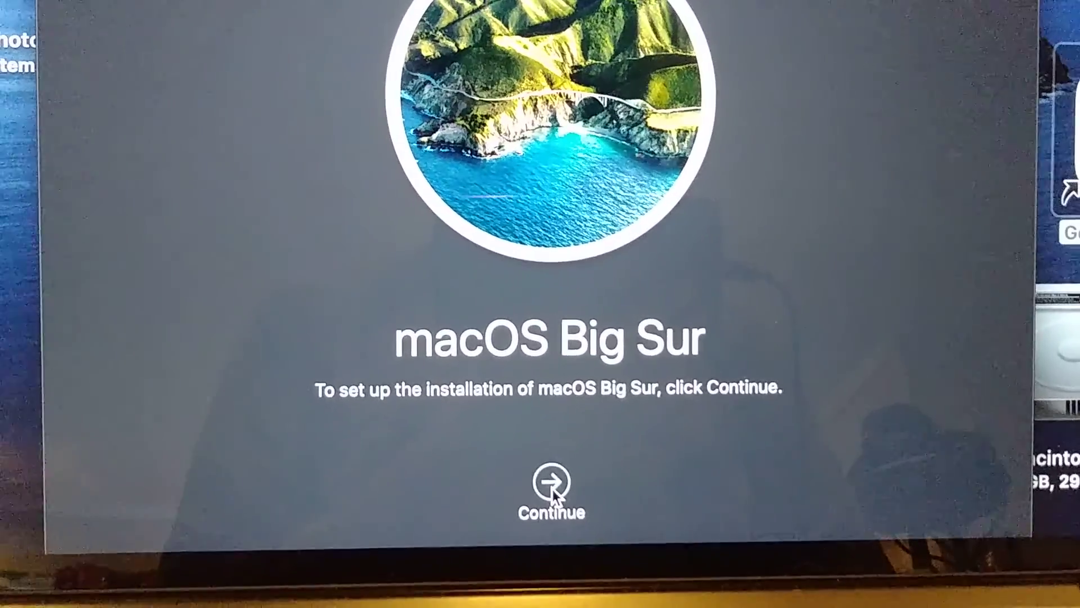
# Continue past the installer welcome and agree to the Big Sur license, reaching the Macintosh HD disk screen.
pyautogui.click(551, 477)
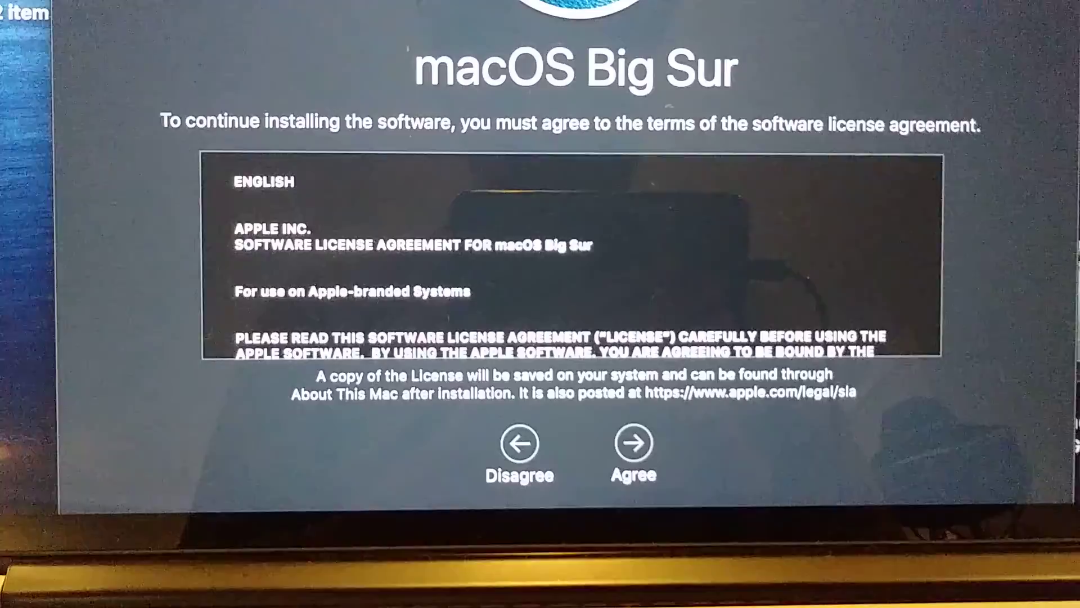
pyautogui.click(632, 441)
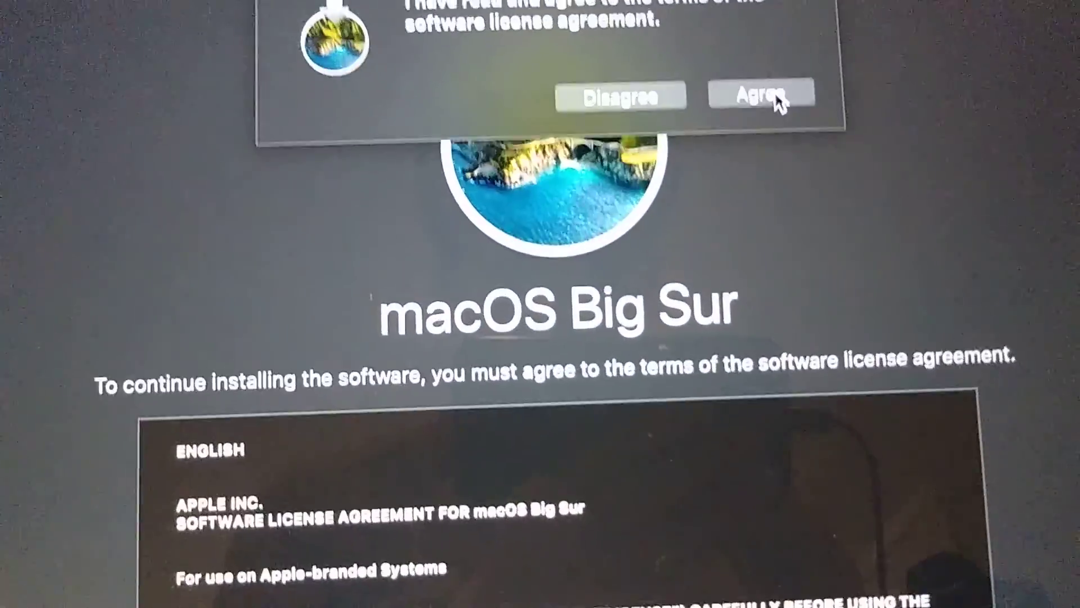
pyautogui.click(756, 94)
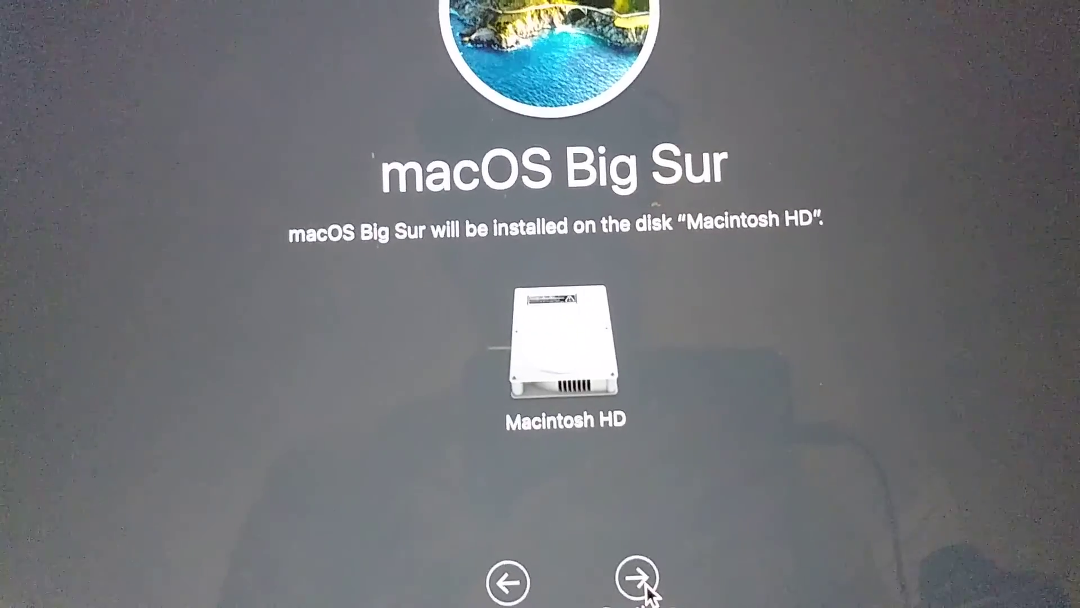
# Proceed with installing on Macintosh HD and authorize it with the administrator password.
pyautogui.click(643, 581)
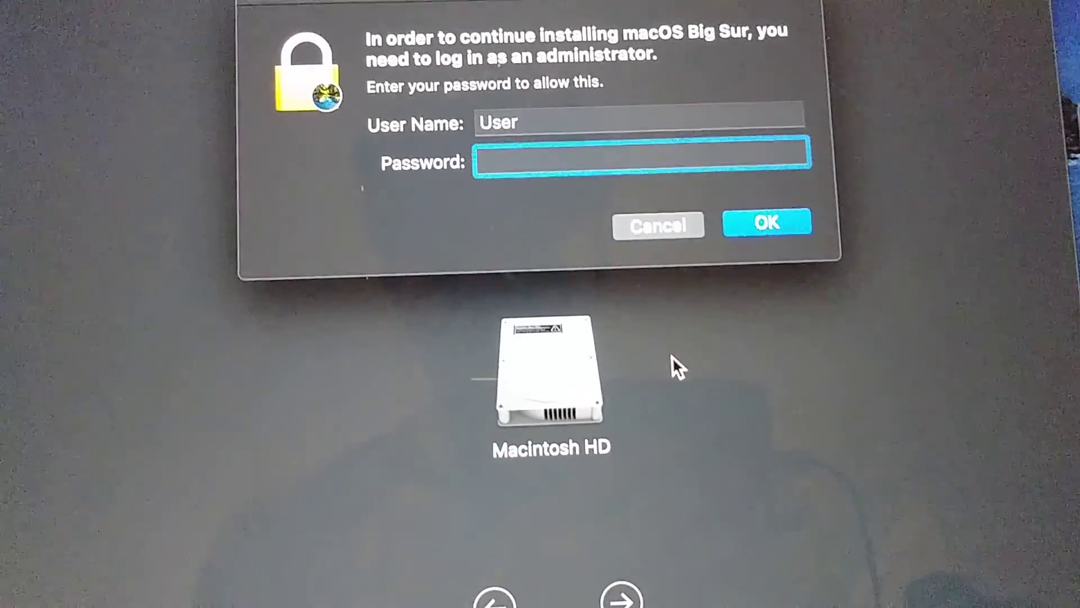
pyautogui.write('••••')
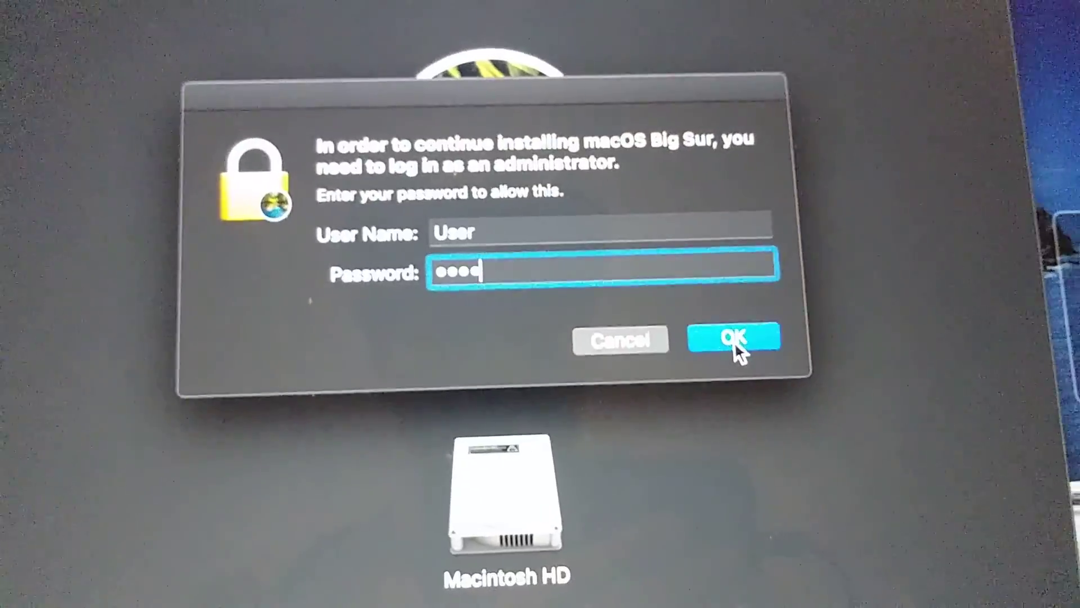
pyautogui.click(732, 338)
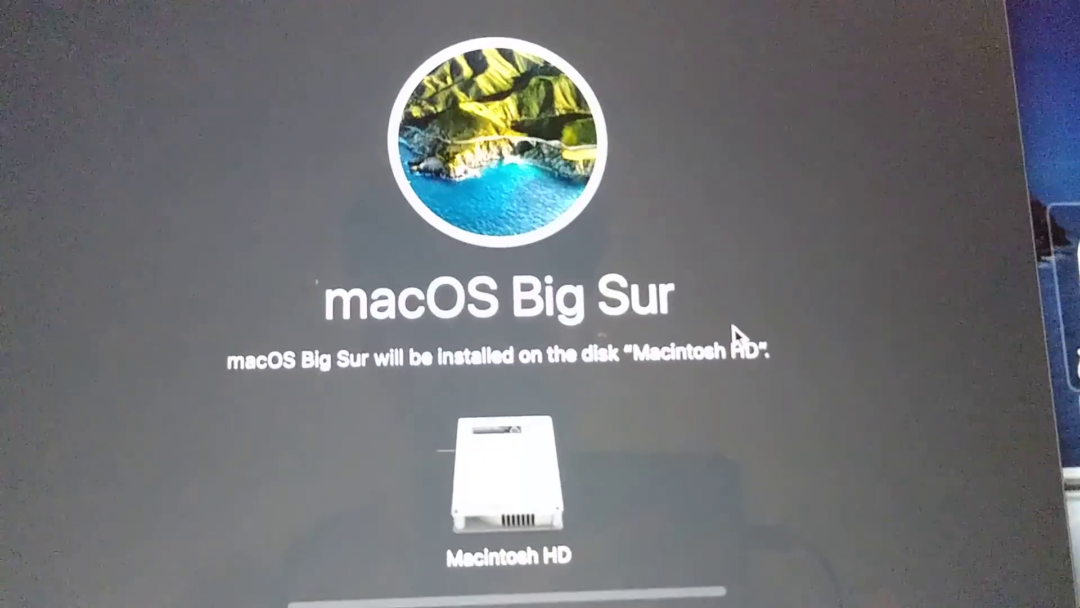